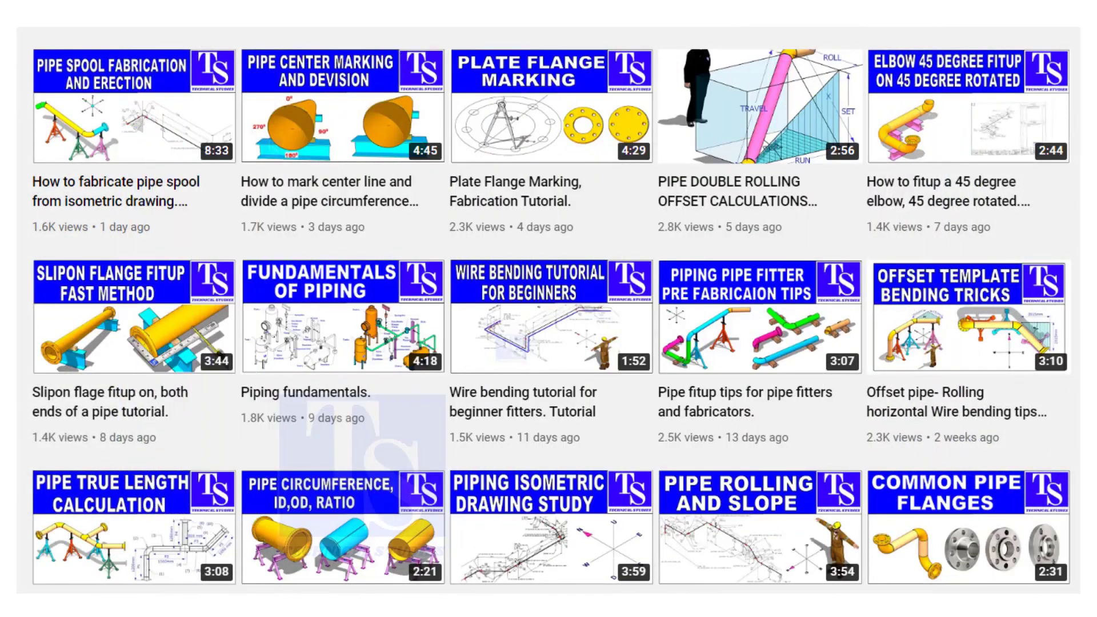
click(551, 105)
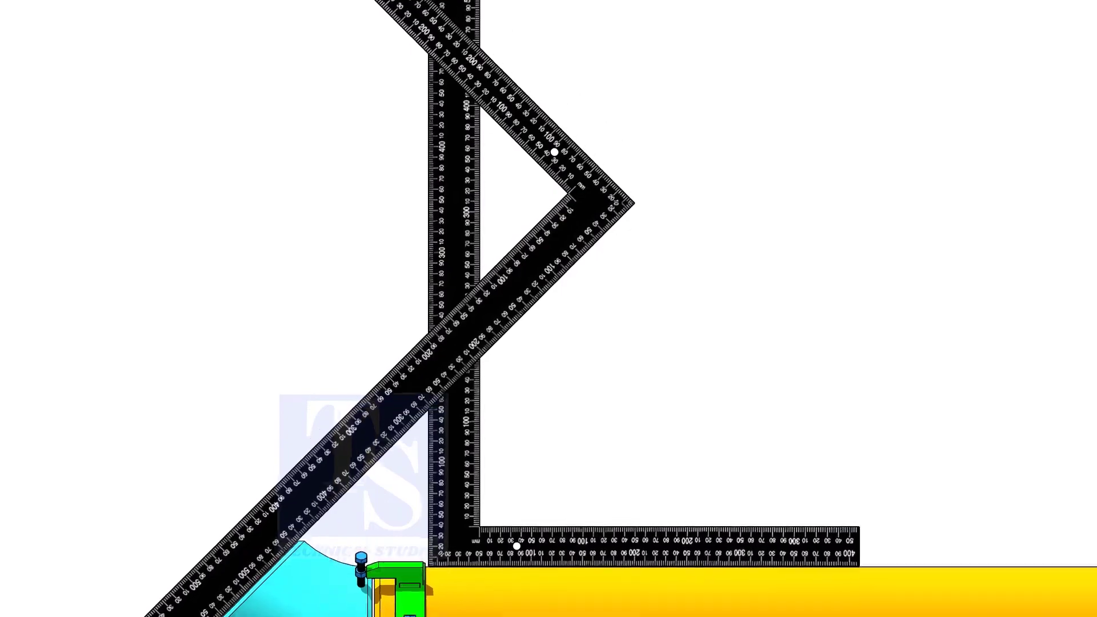